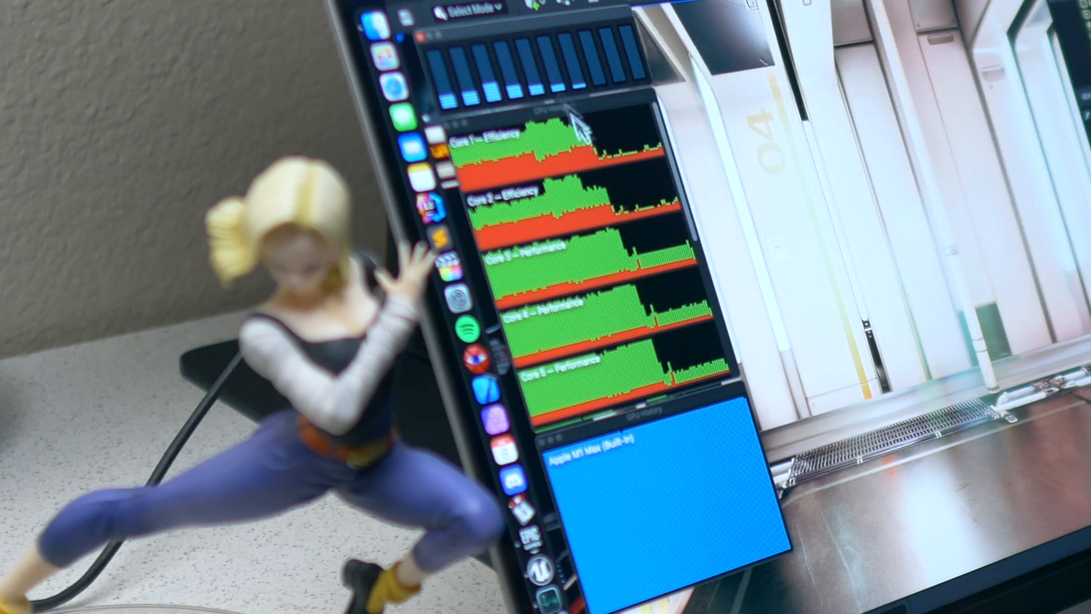
mouse_move(727, 581)
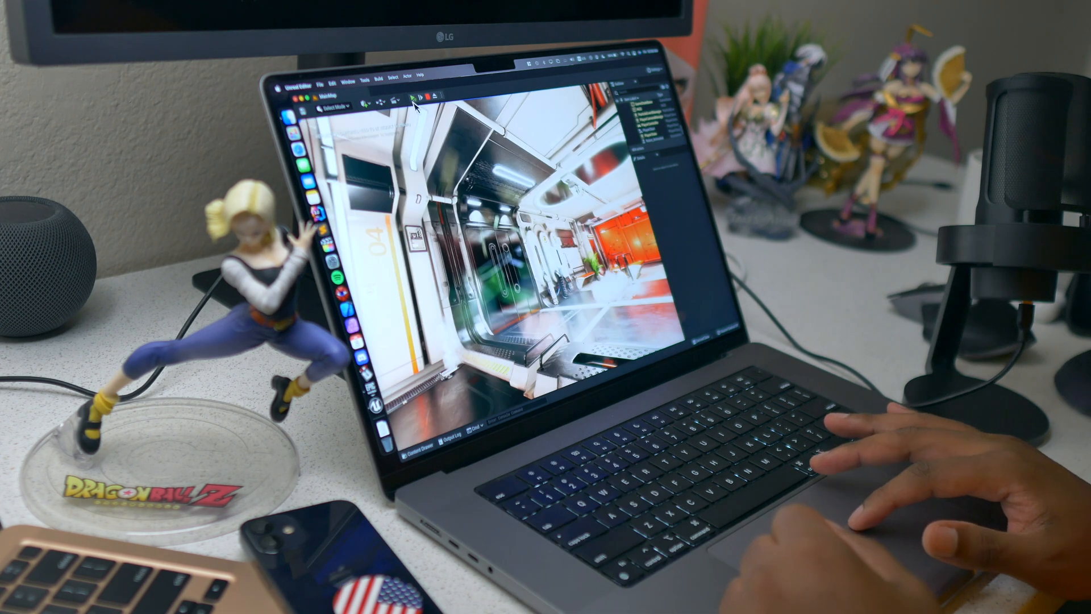
Advance the view down the corridor and bring up the Window menu's panel list
click(416, 95)
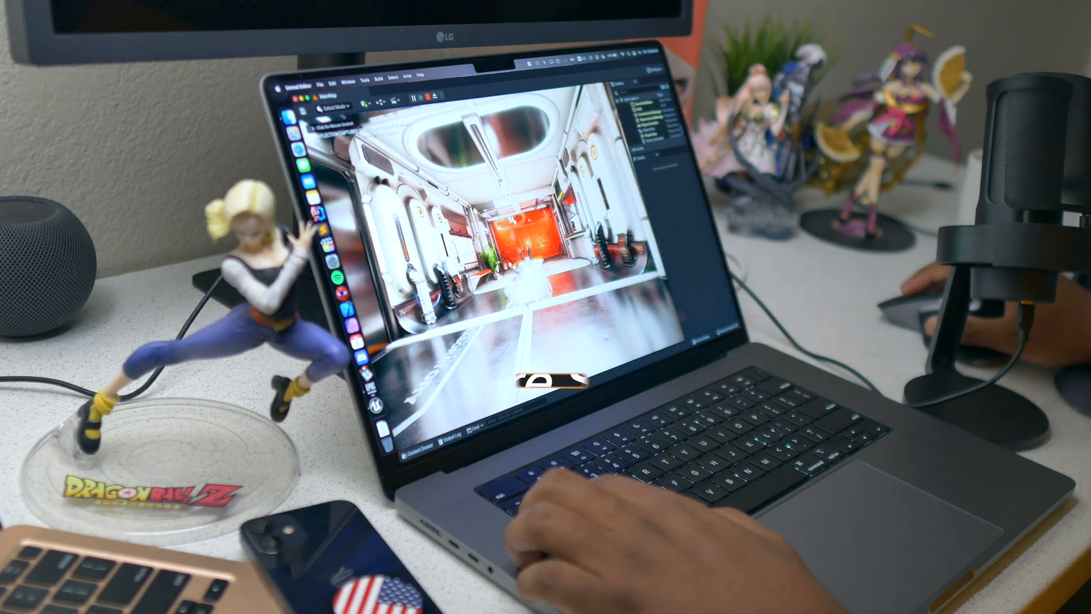
click(349, 75)
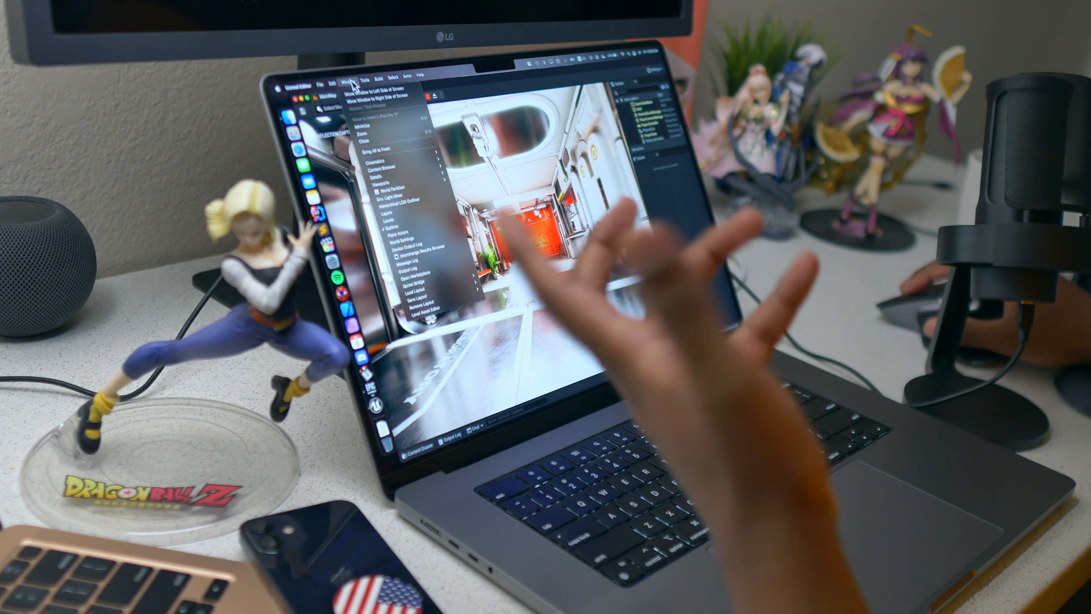